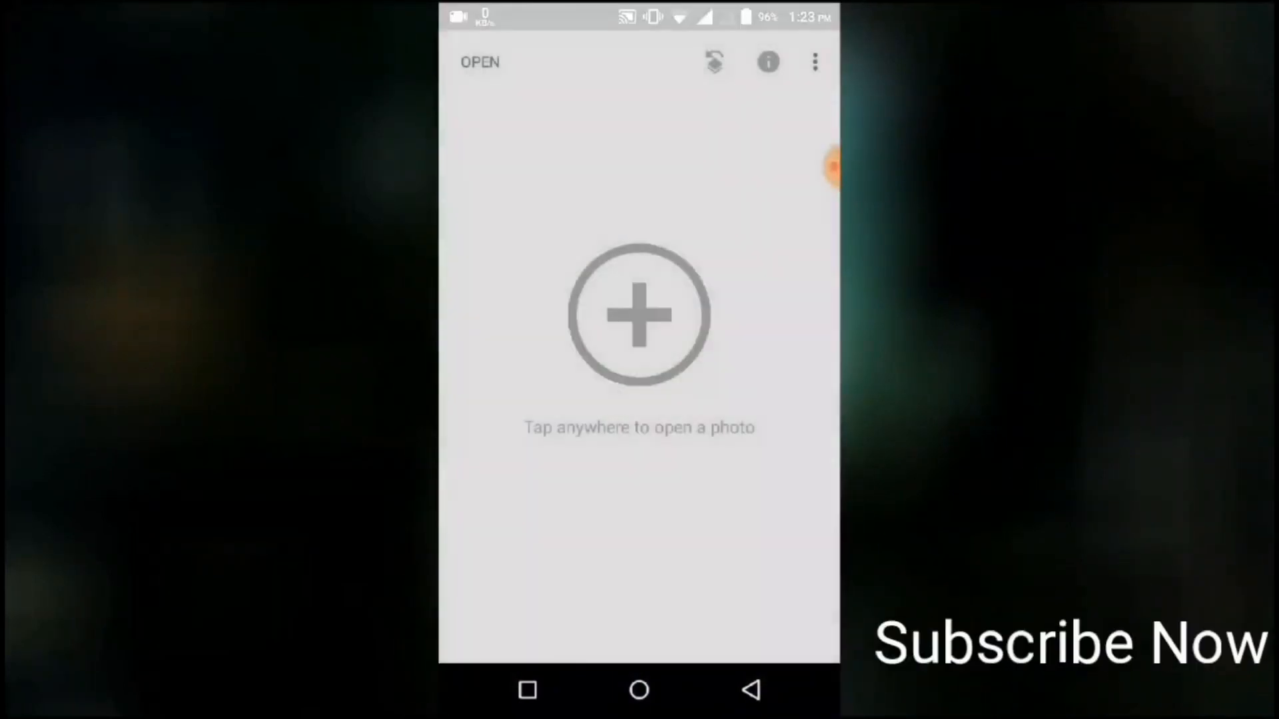
# Open the beach photo of the man with a backpack from the Recent gallery.
pyautogui.click(639, 315)
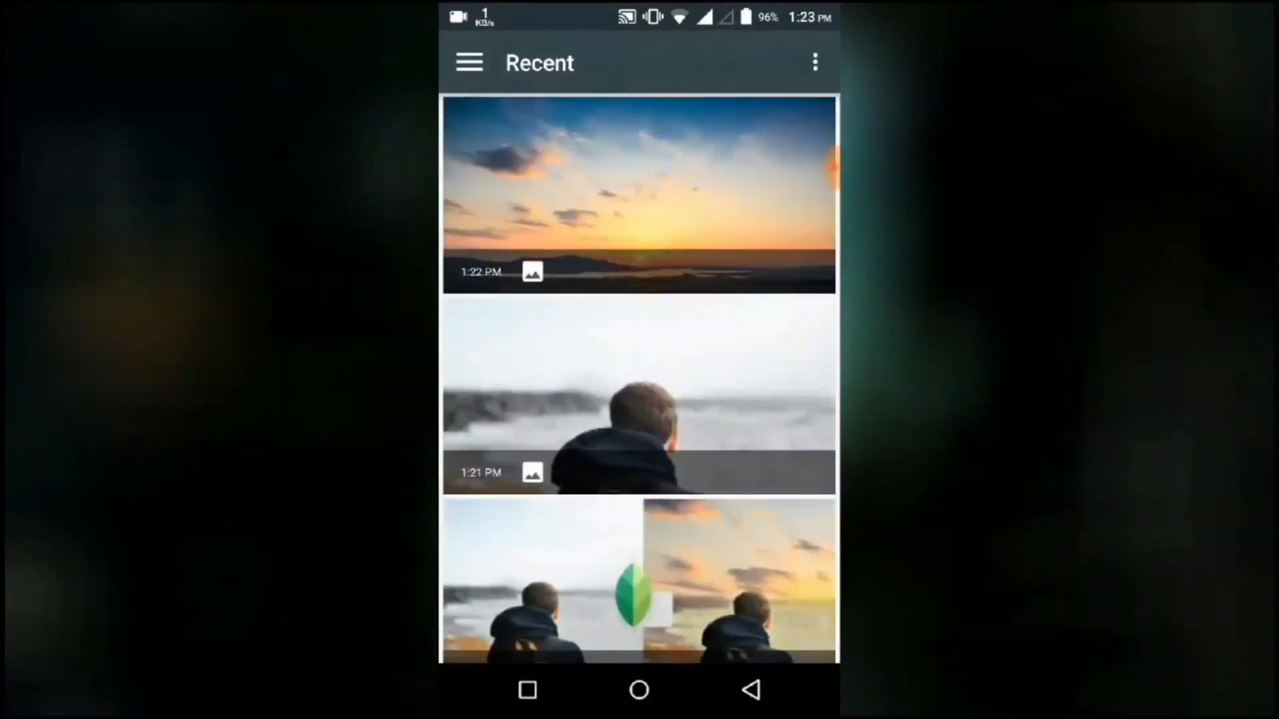
pyautogui.click(639, 395)
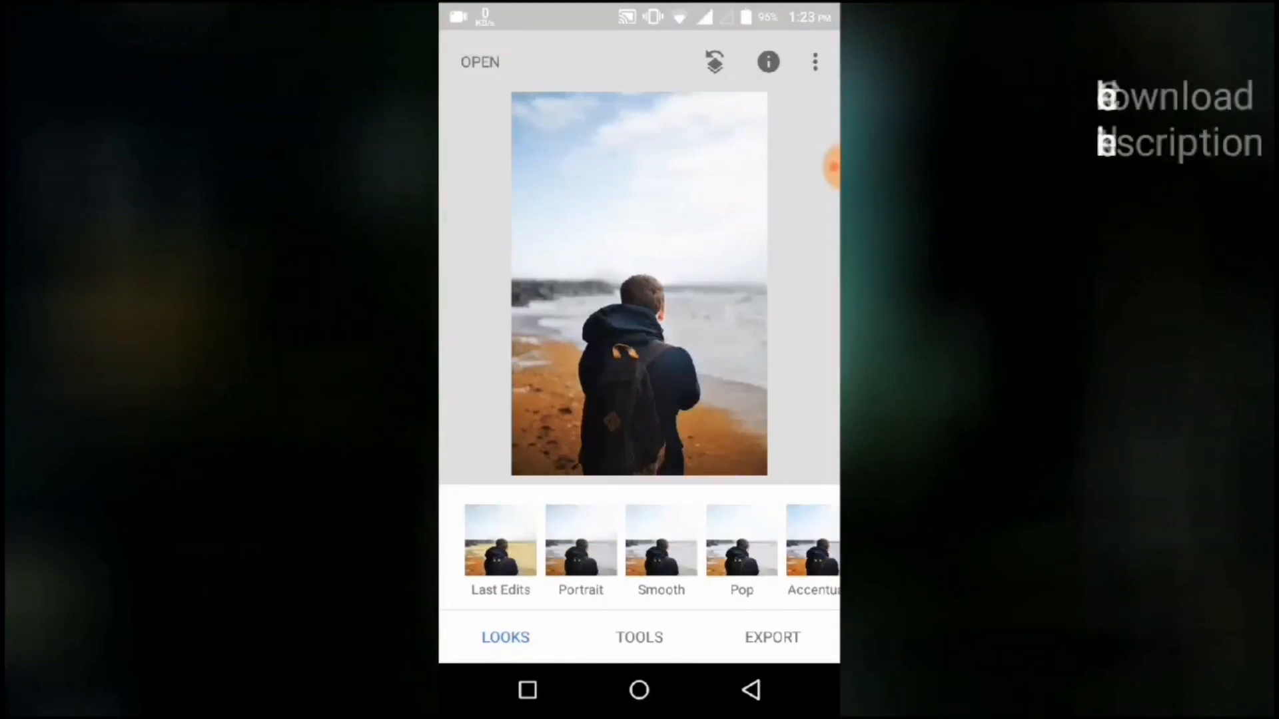
# Add the sunset photo as a Double Exposure layer and drag it to align the horizons.
pyautogui.click(640, 636)
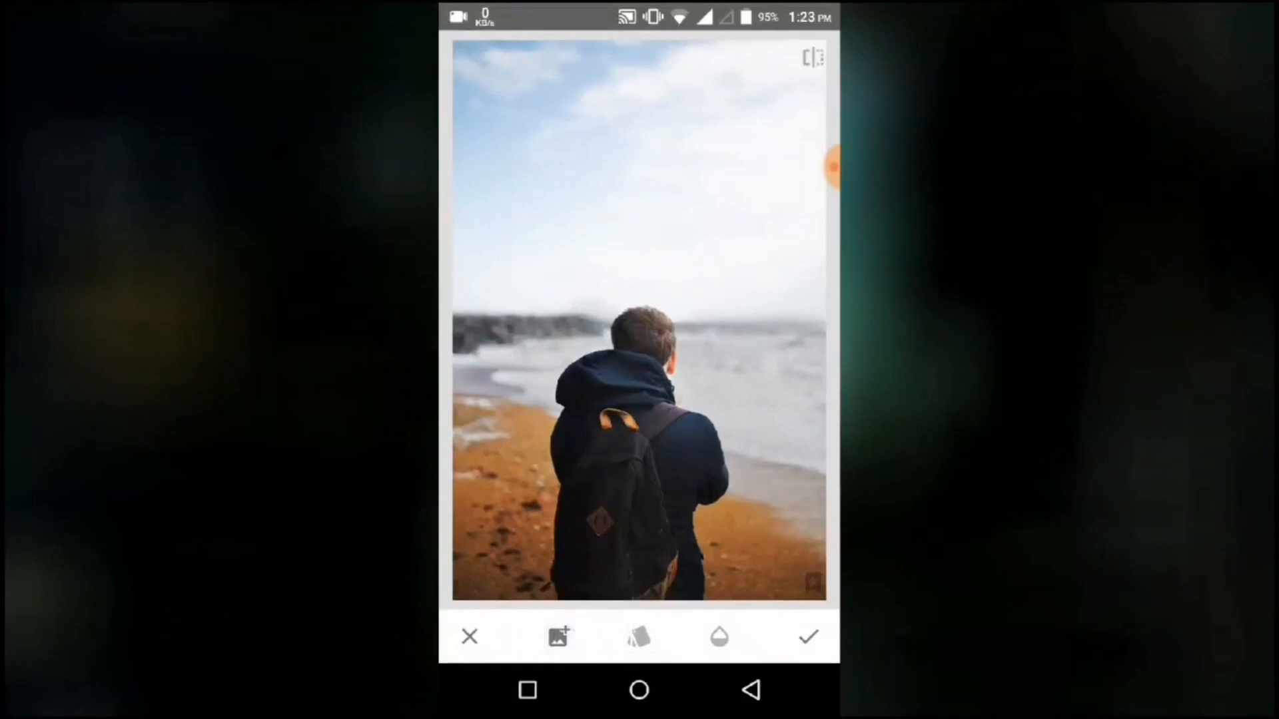
pyautogui.click(469, 636)
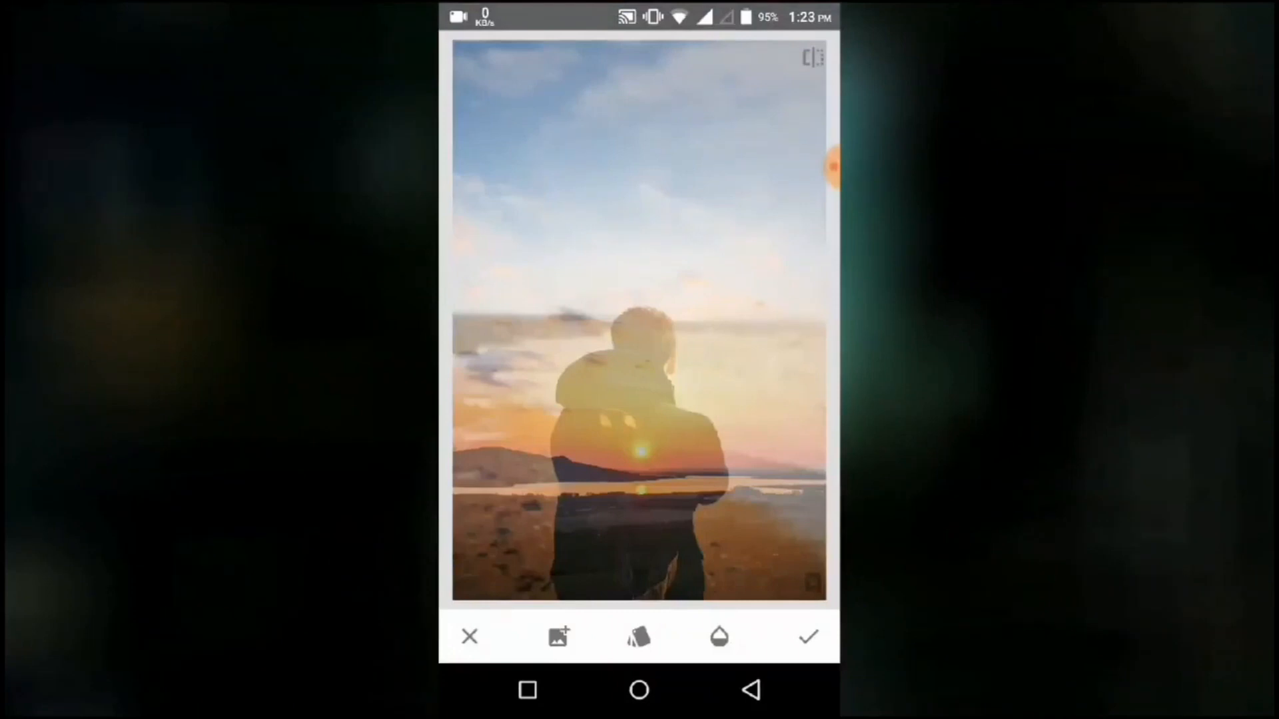
pyautogui.click(719, 637)
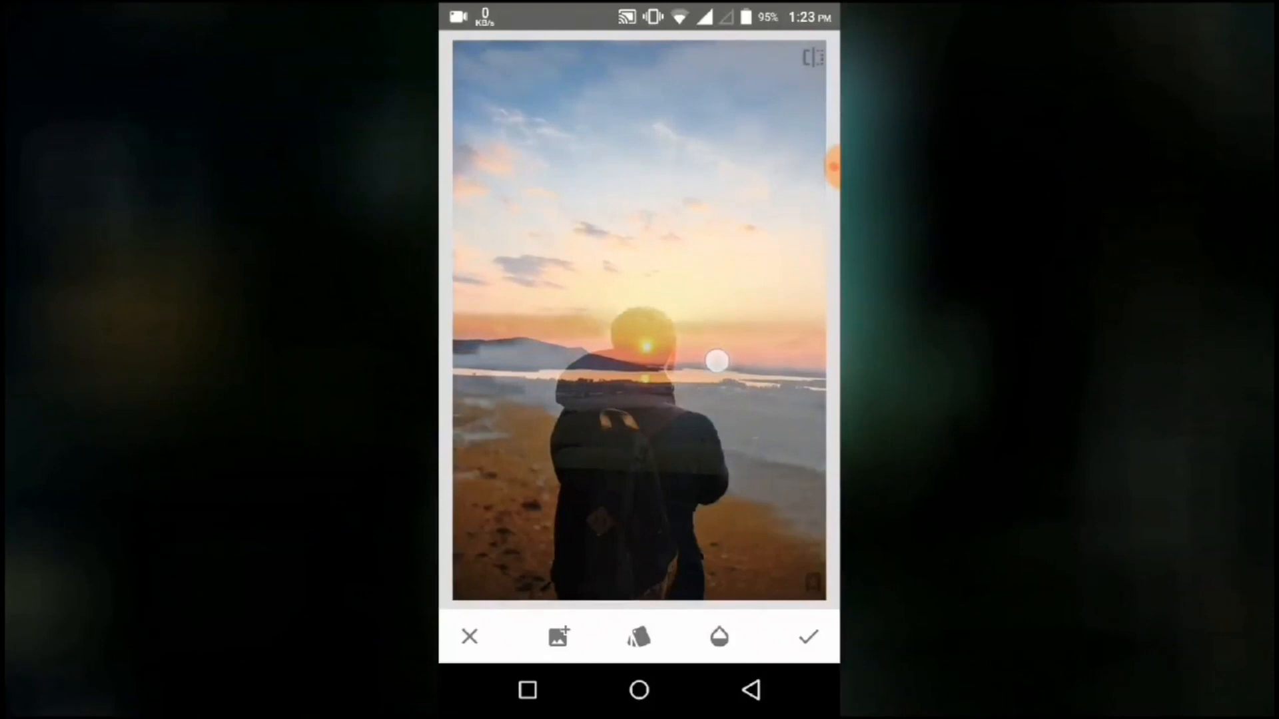
pyautogui.moveTo(716, 361); pyautogui.dragTo(726, 352)
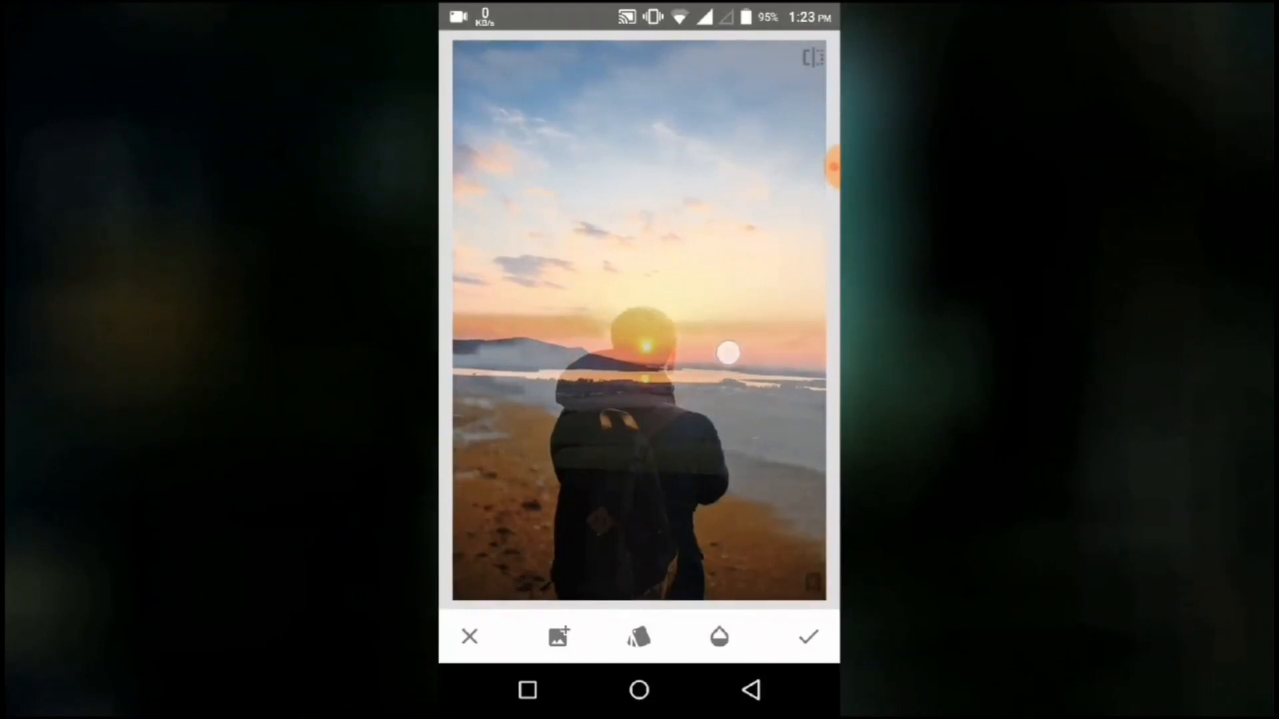
pyautogui.moveTo(726, 352); pyautogui.dragTo(640, 361)
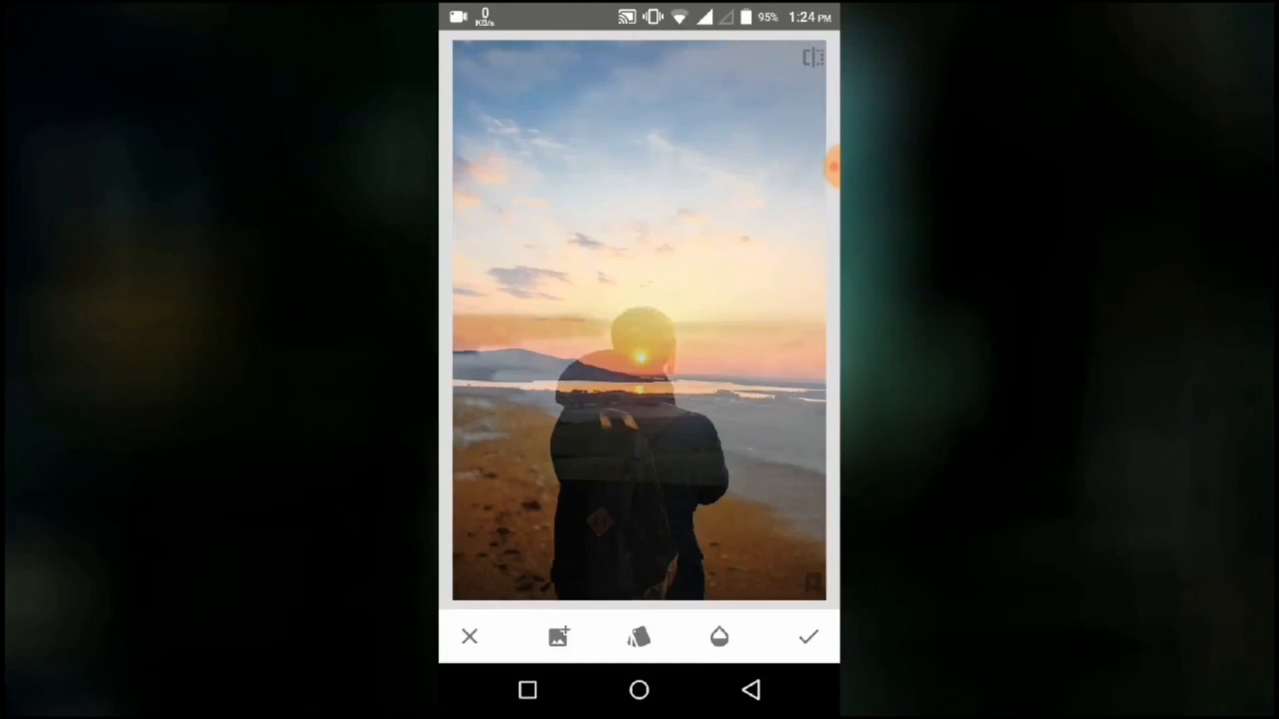
# Set the Double Exposure blend mode to Subtract and apply it.
pyautogui.click(638, 636)
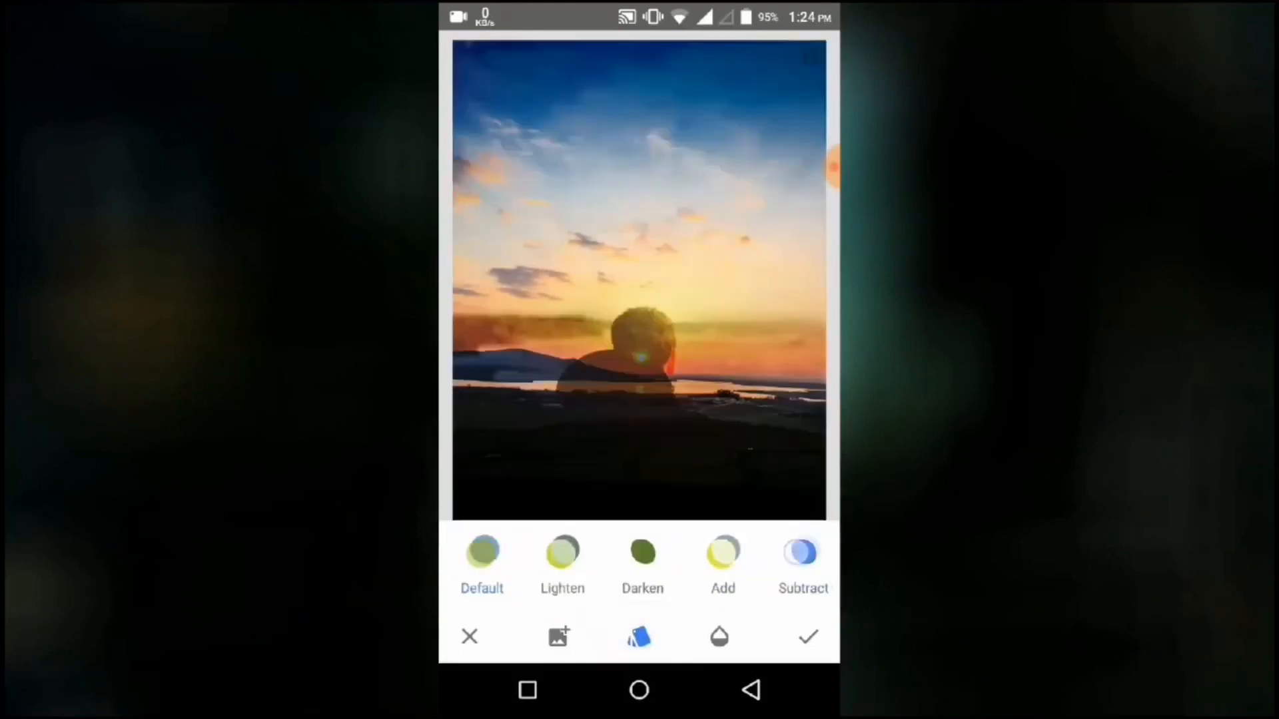
pyautogui.hscroll(-3)
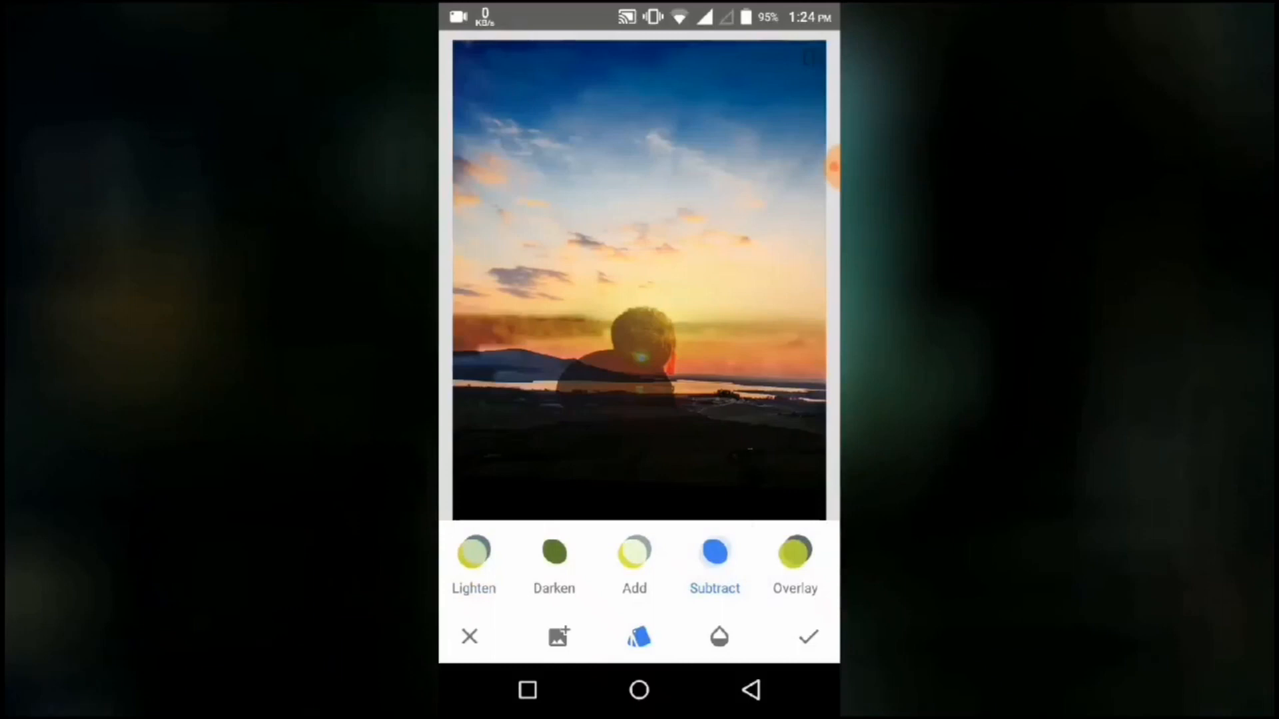
pyautogui.click(807, 637)
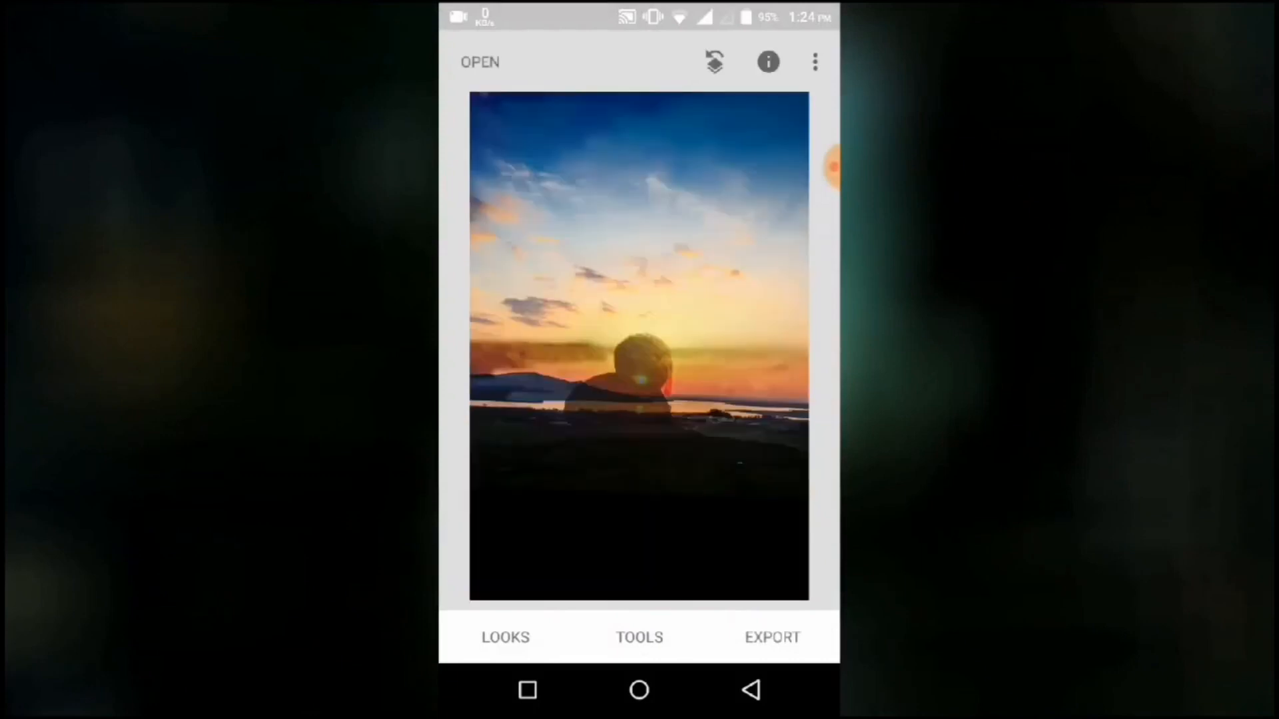
# Brush the Double Exposure mask over the sky only and apply the mask.
pyautogui.click(713, 62)
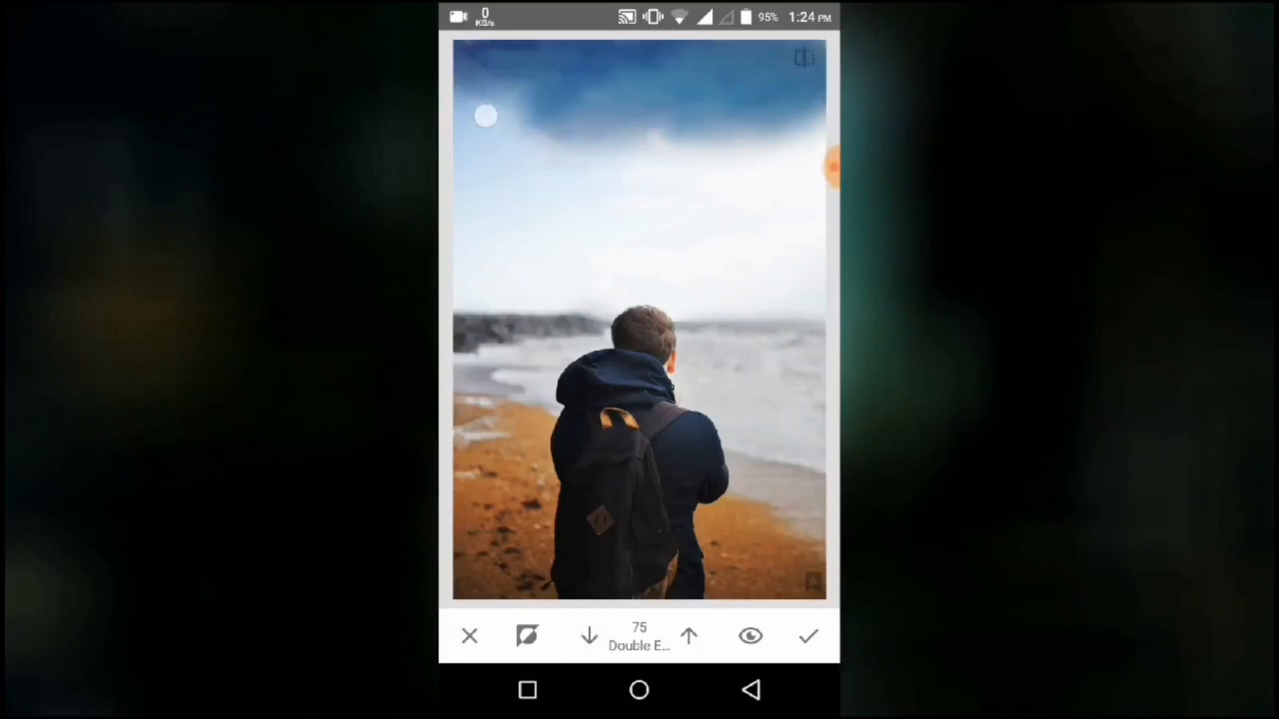
pyautogui.moveTo(486, 116); pyautogui.dragTo(456, 203)
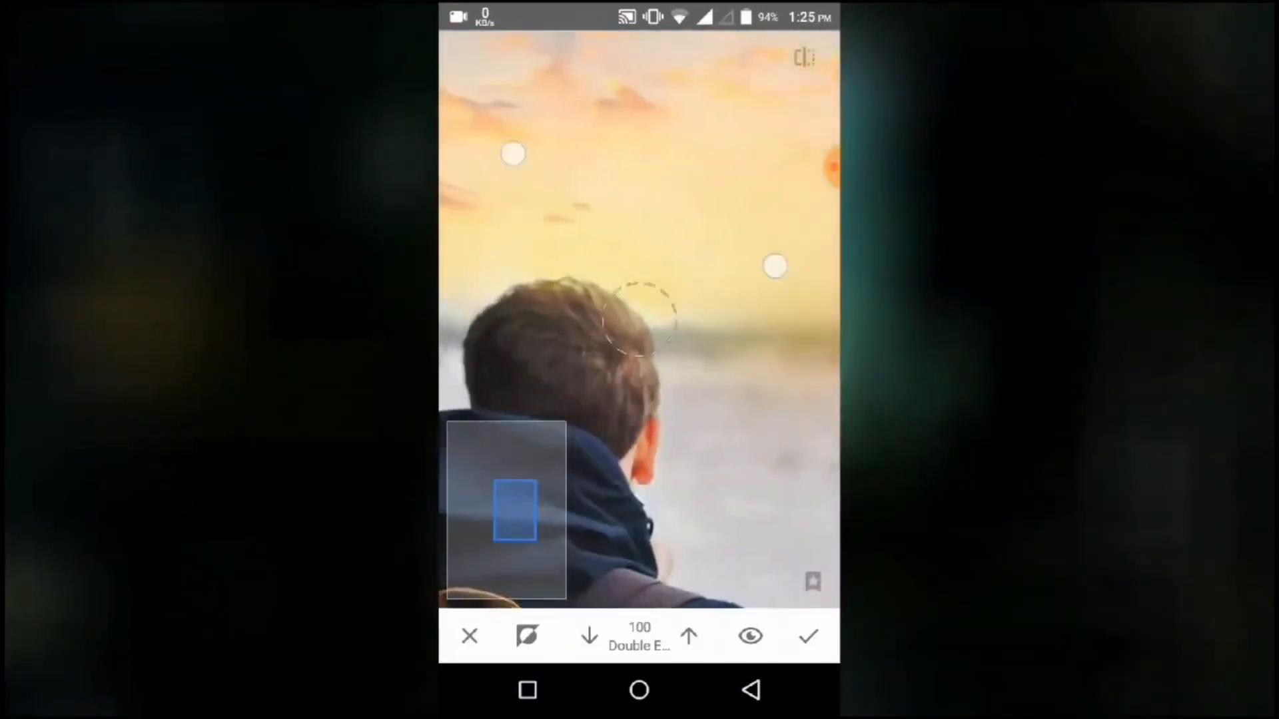
pyautogui.click(589, 636)
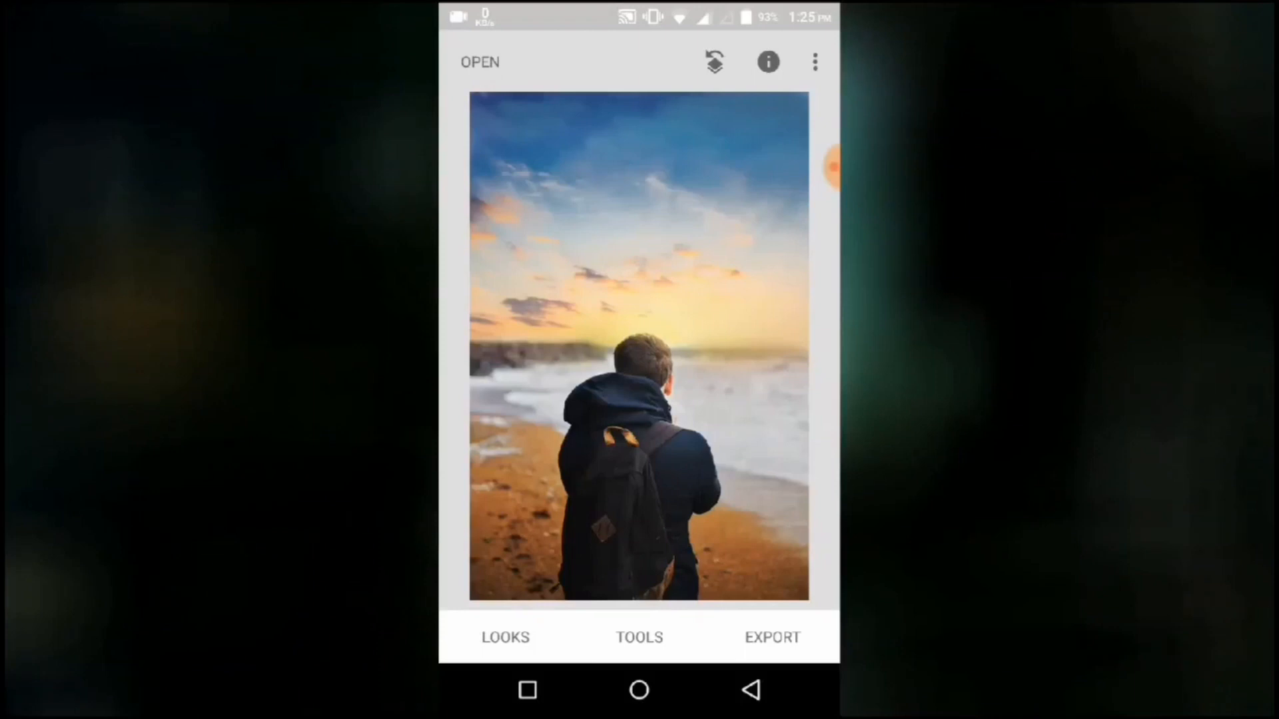
# Pull the blue-channel curve down and right for a yellow-green tint, then apply.
pyautogui.click(639, 637)
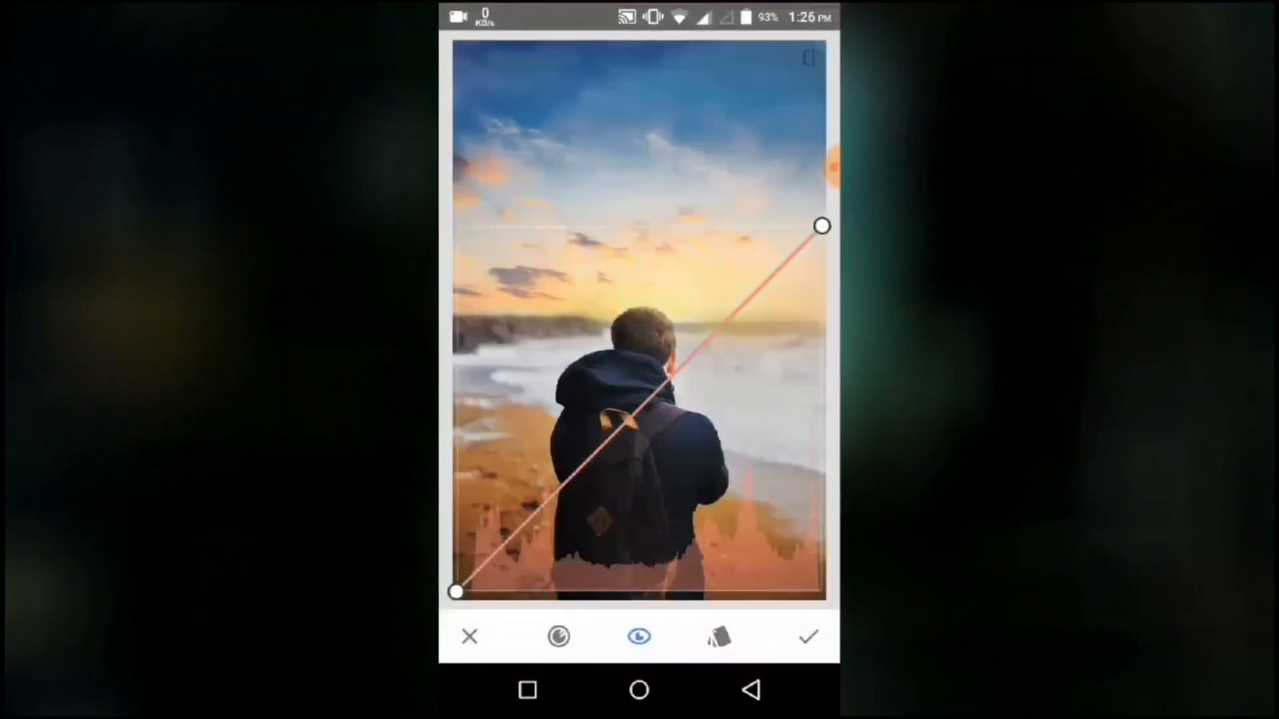
pyautogui.click(558, 637)
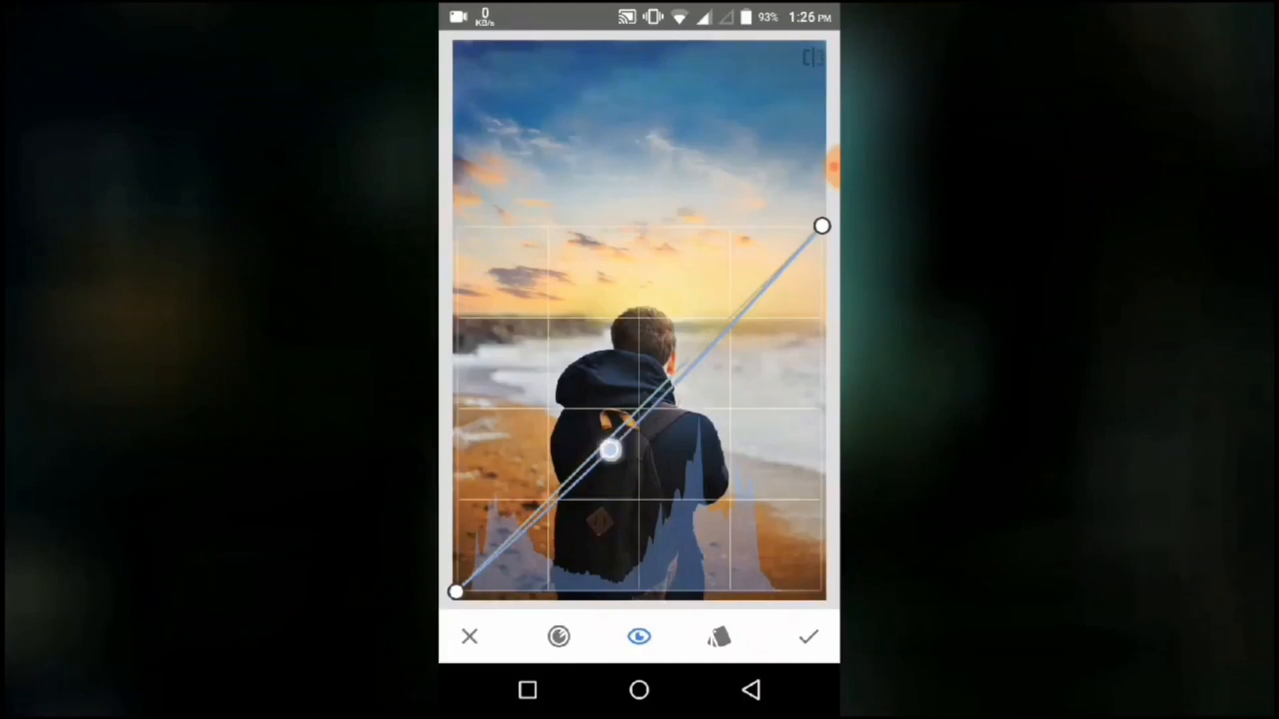
pyautogui.moveTo(611, 451); pyautogui.dragTo(676, 463)
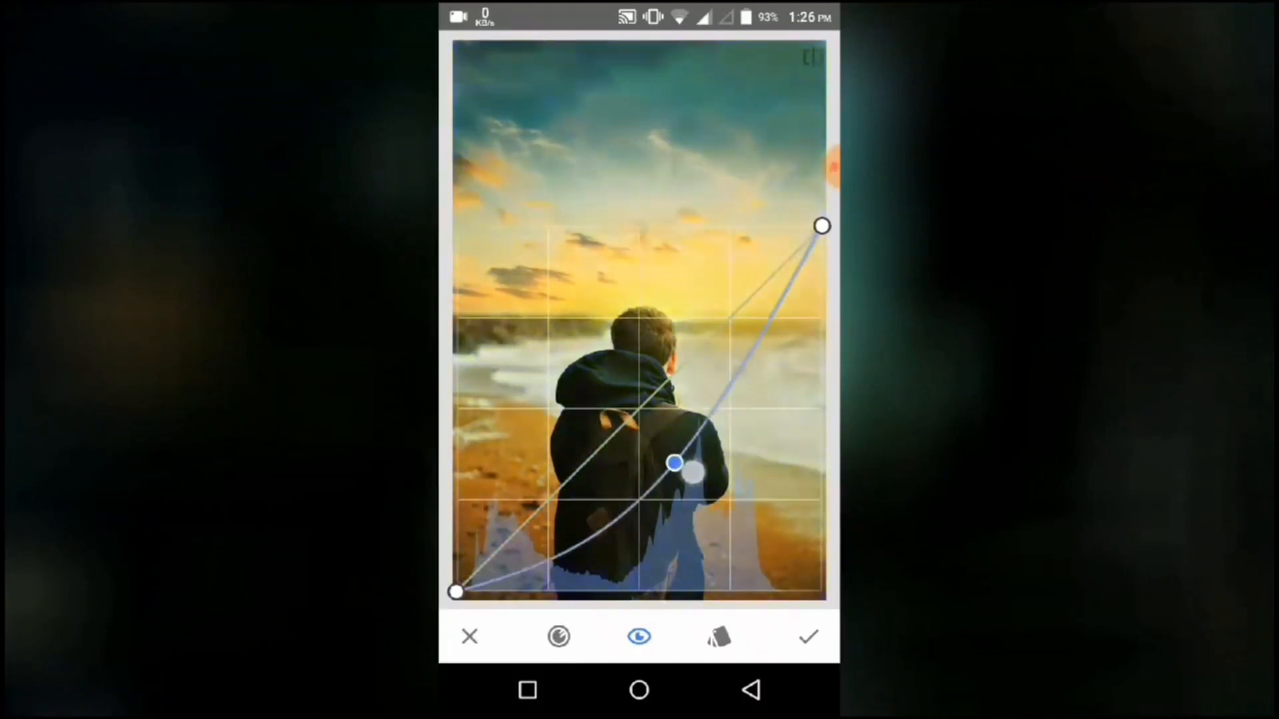
pyautogui.moveTo(675, 463); pyautogui.dragTo(798, 526)
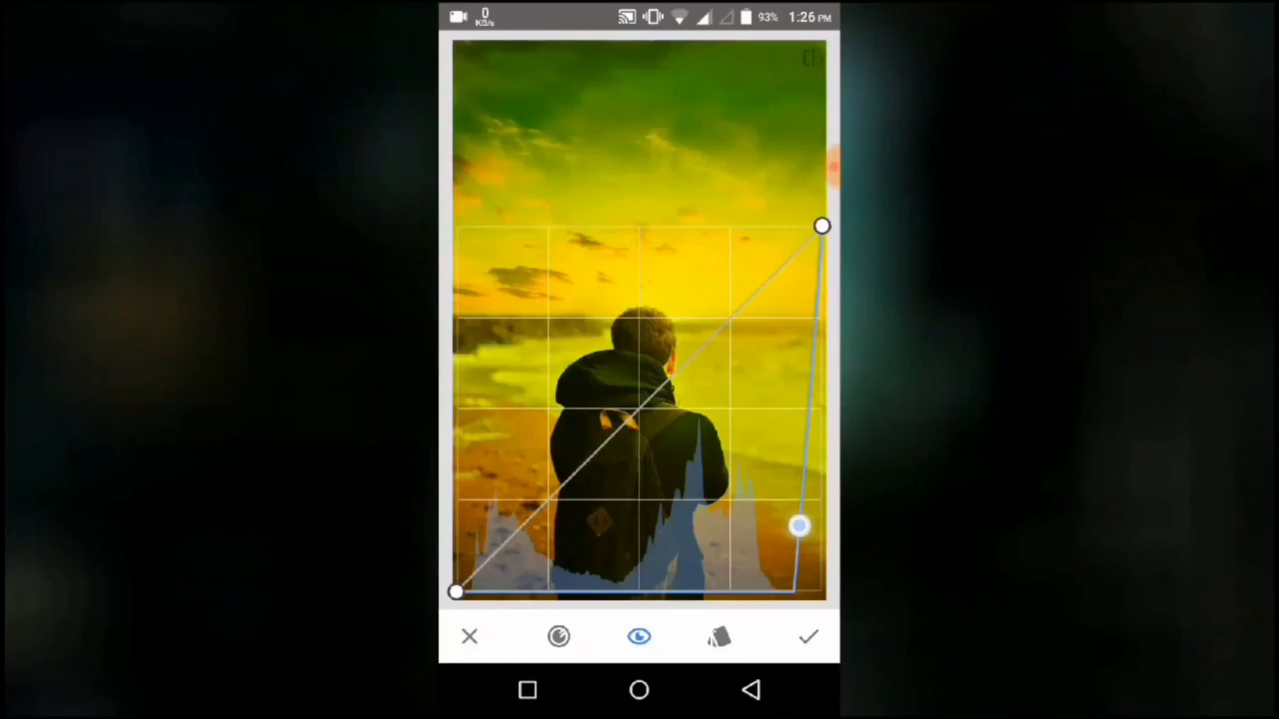
pyautogui.moveTo(799, 526); pyautogui.dragTo(804, 530)
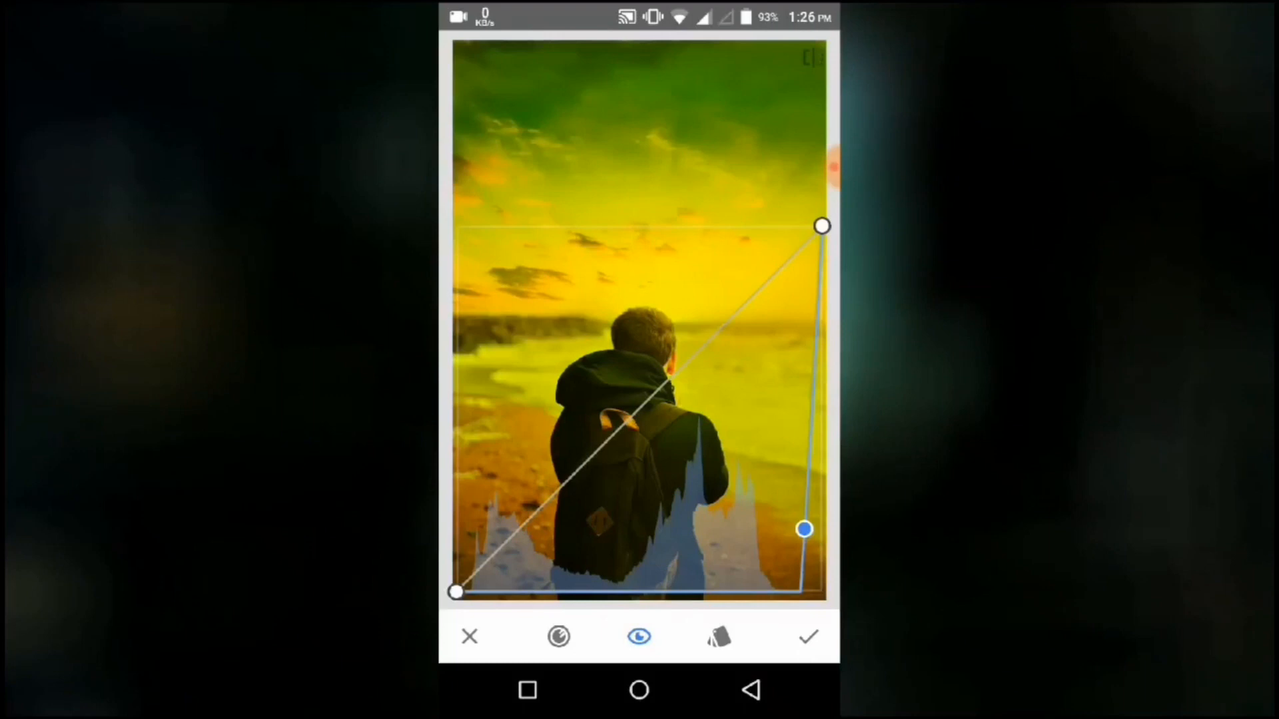
pyautogui.click(807, 637)
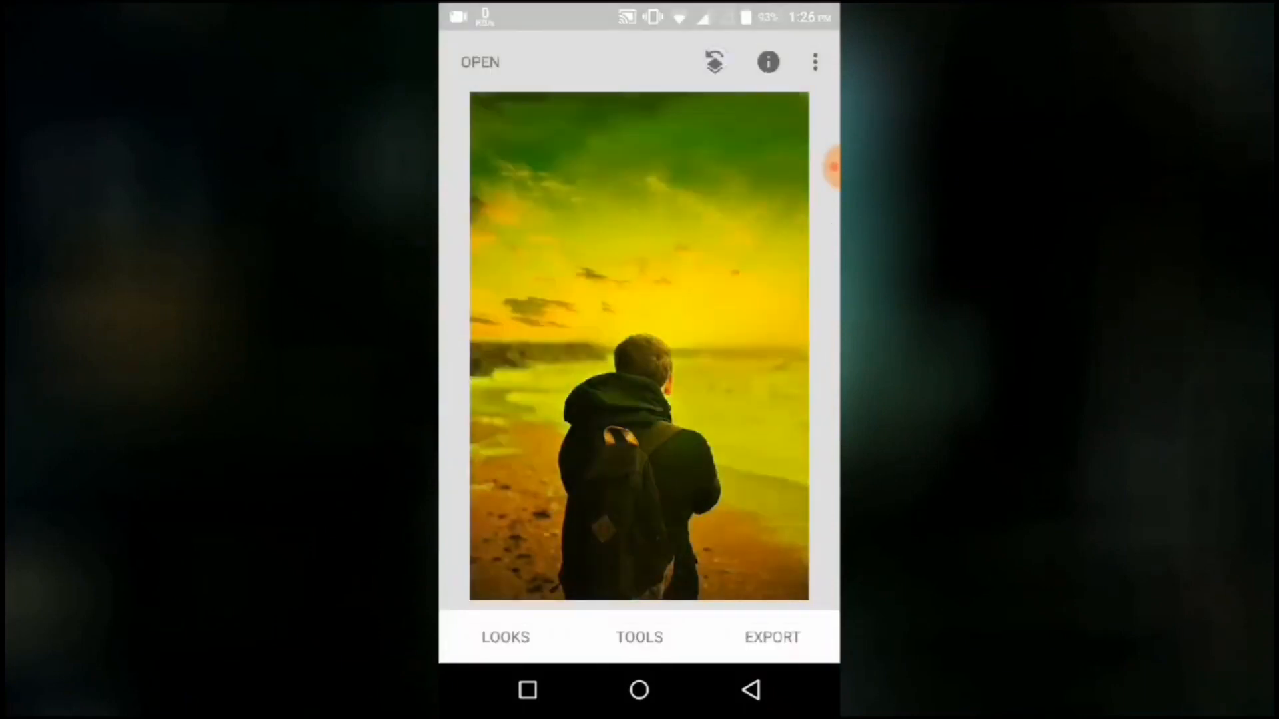
# Brush the Curves edit mask at 0 to remove the tint, then apply.
pyautogui.click(814, 62)
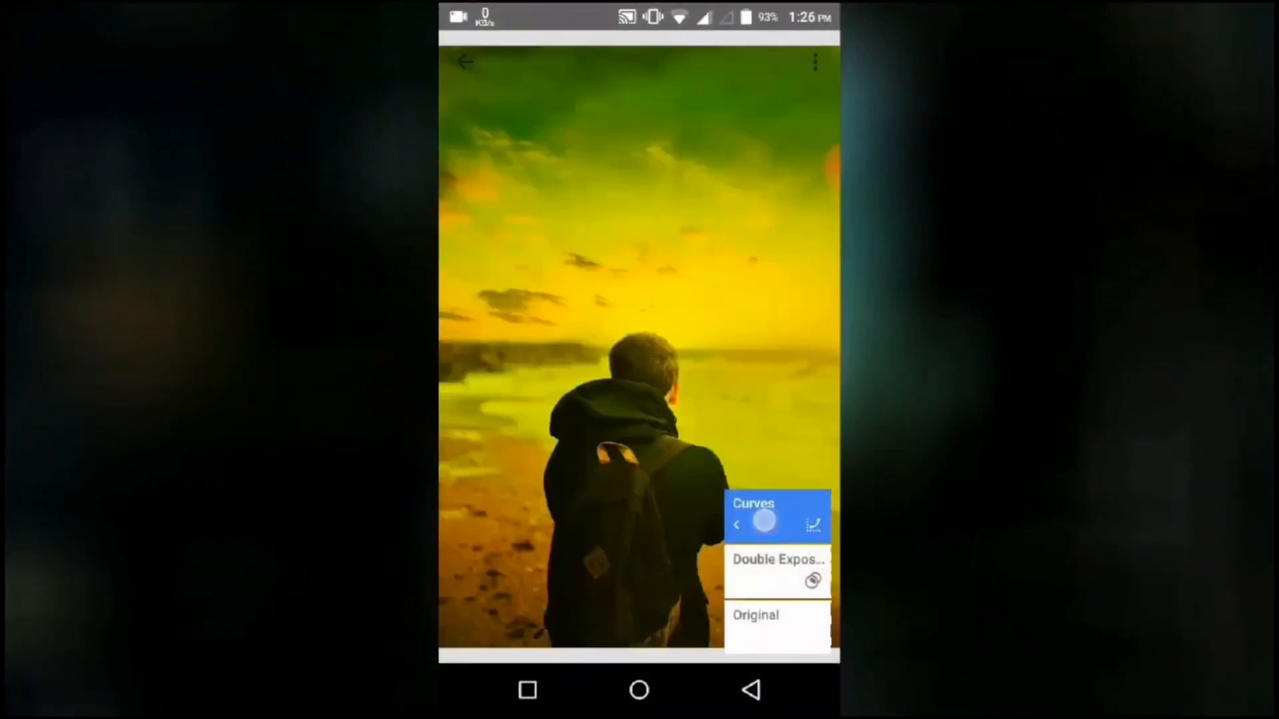
pyautogui.click(765, 520)
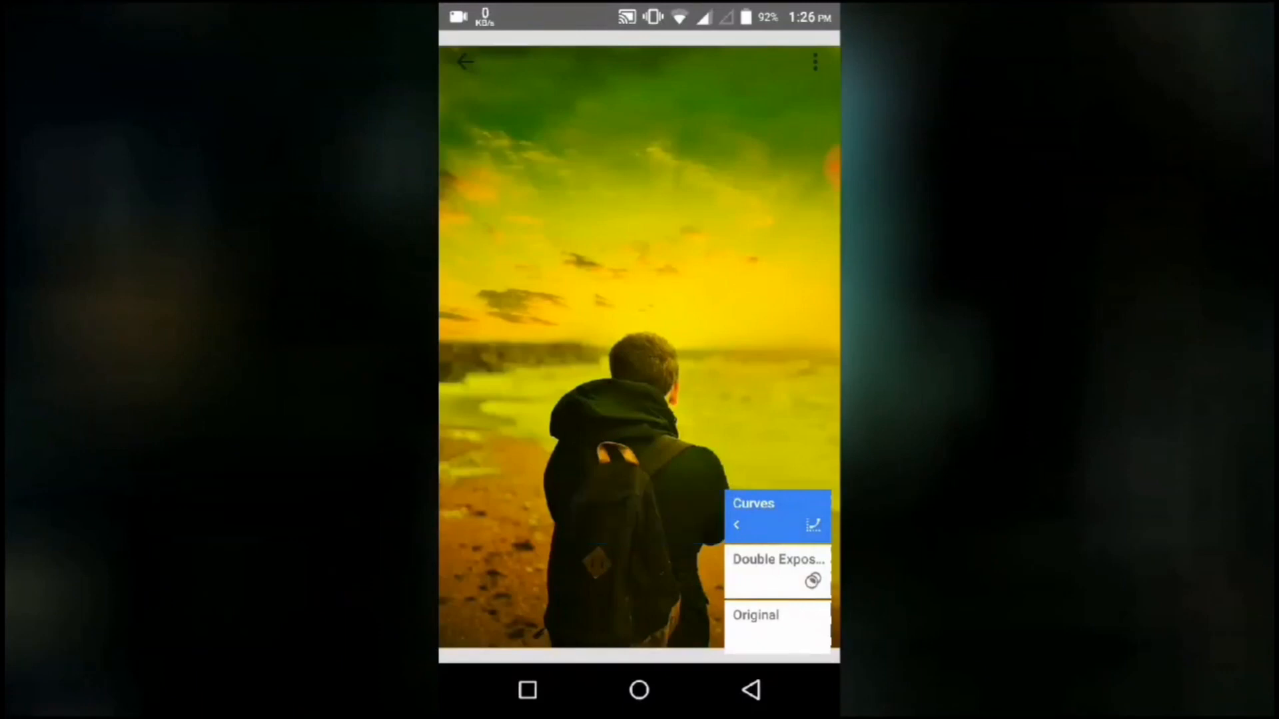
pyautogui.click(752, 503)
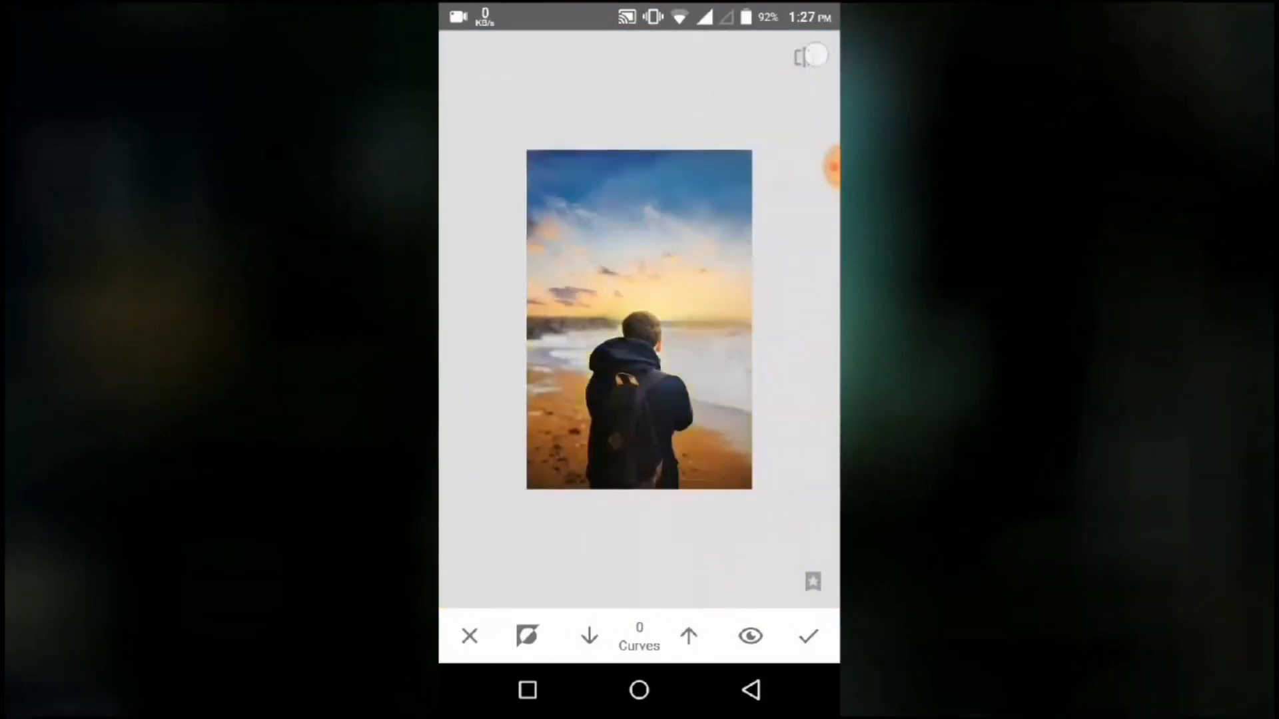
pyautogui.click(807, 636)
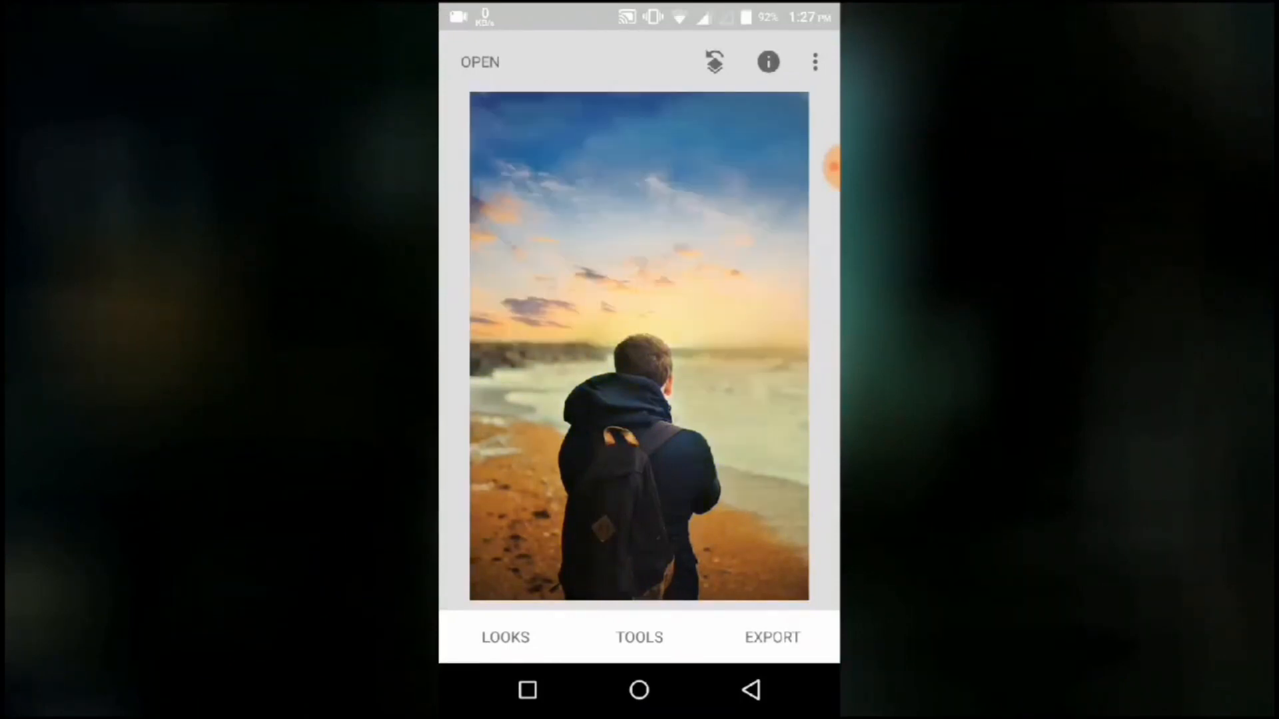
# Open the Export menu with share, save and export options.
pyautogui.click(770, 637)
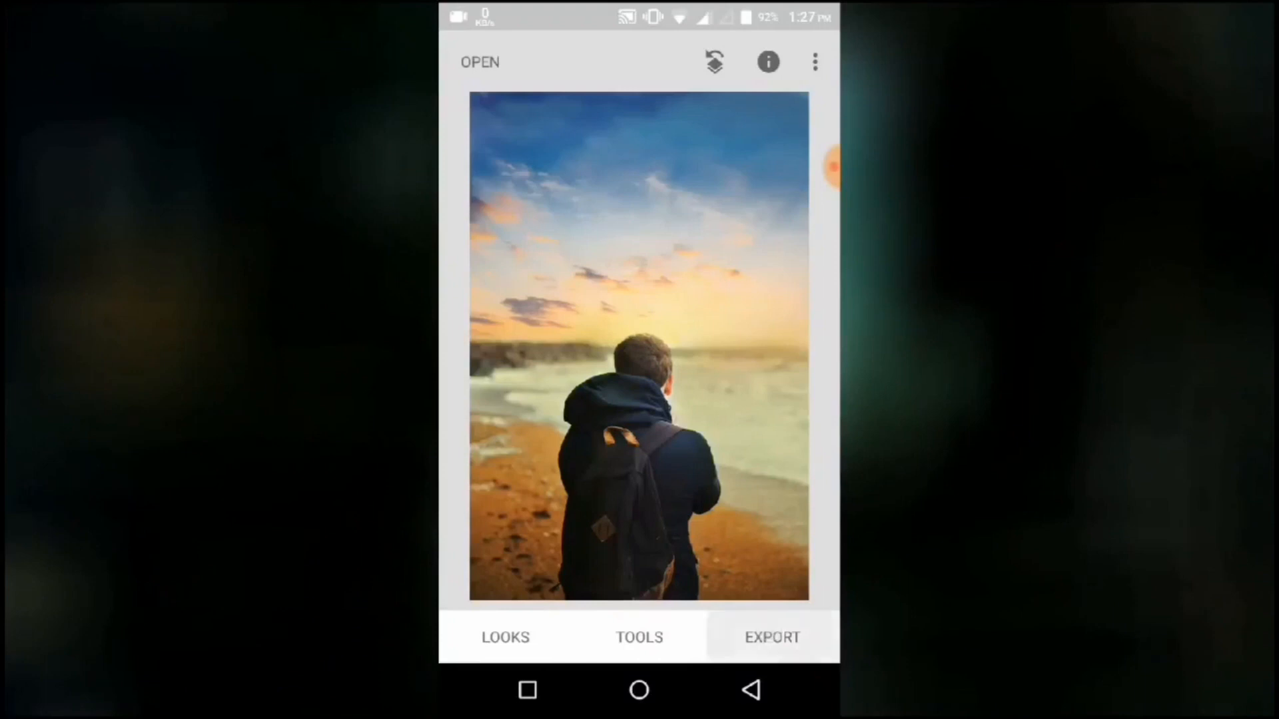
pyautogui.click(770, 637)
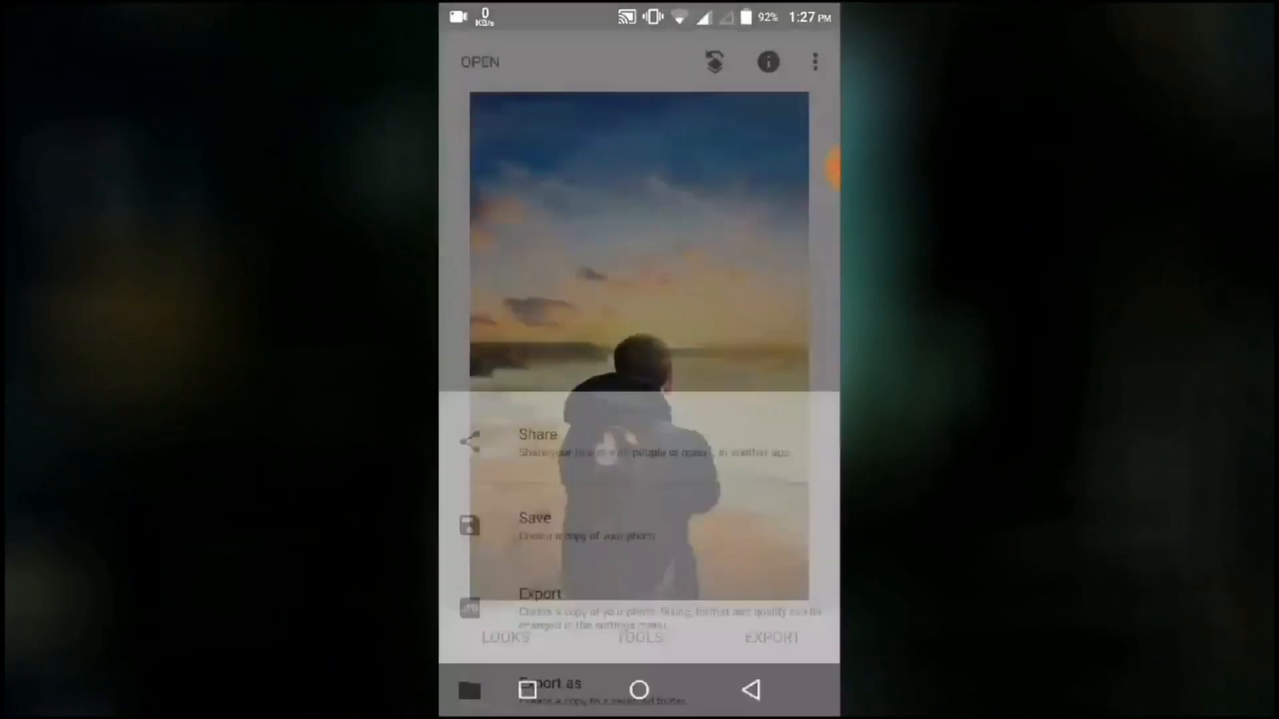